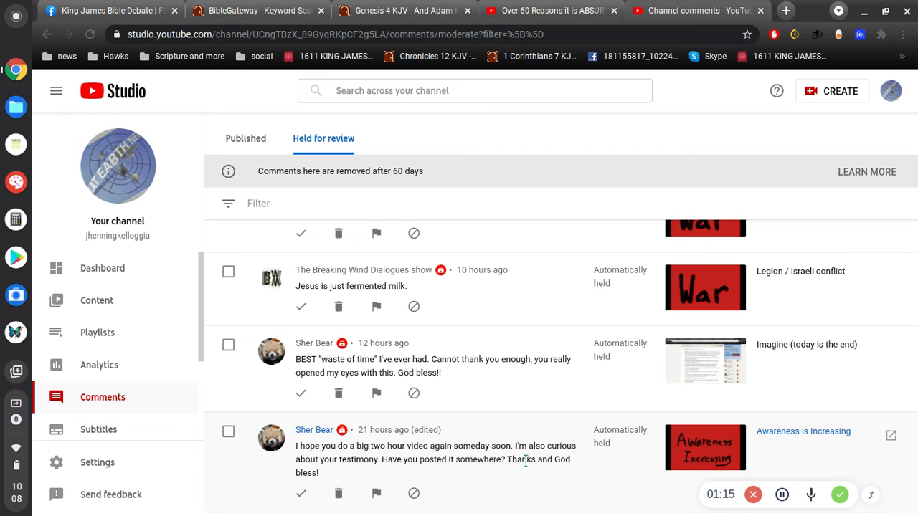
pyautogui.moveTo(514, 471)
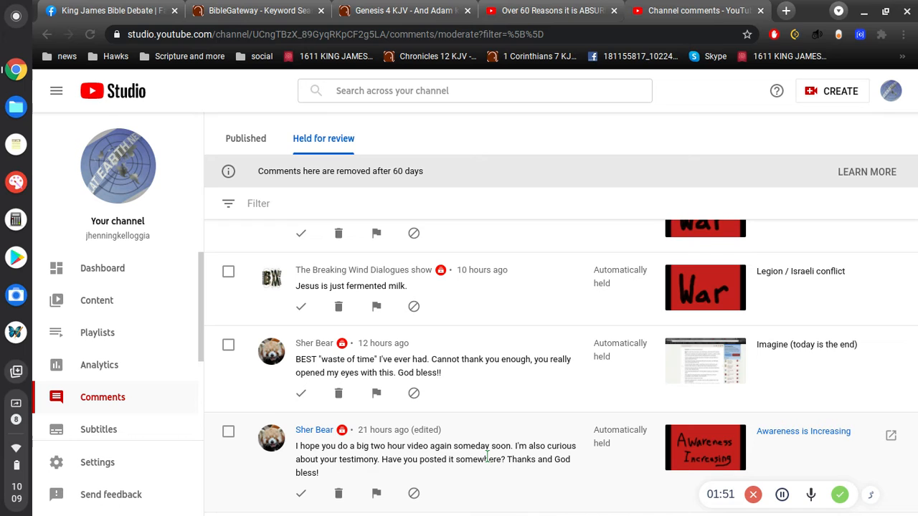
pyautogui.moveTo(390, 387)
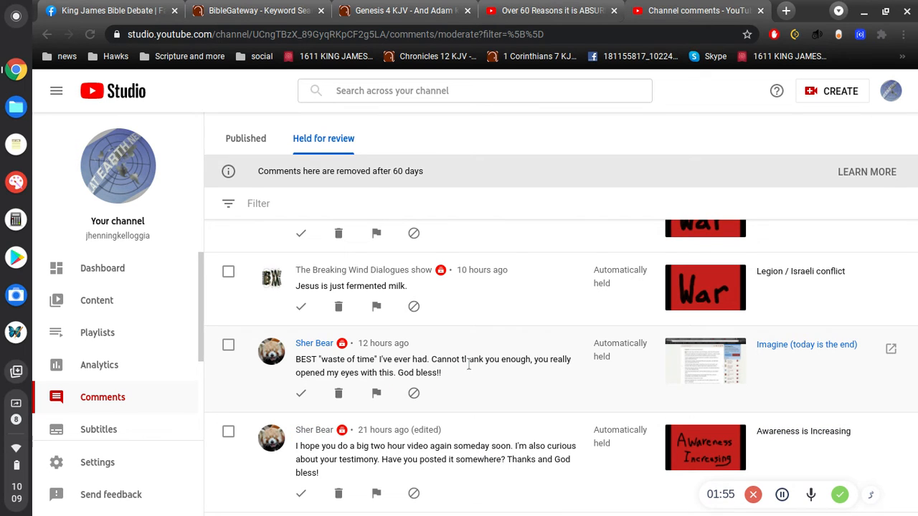
pyautogui.moveTo(493, 372)
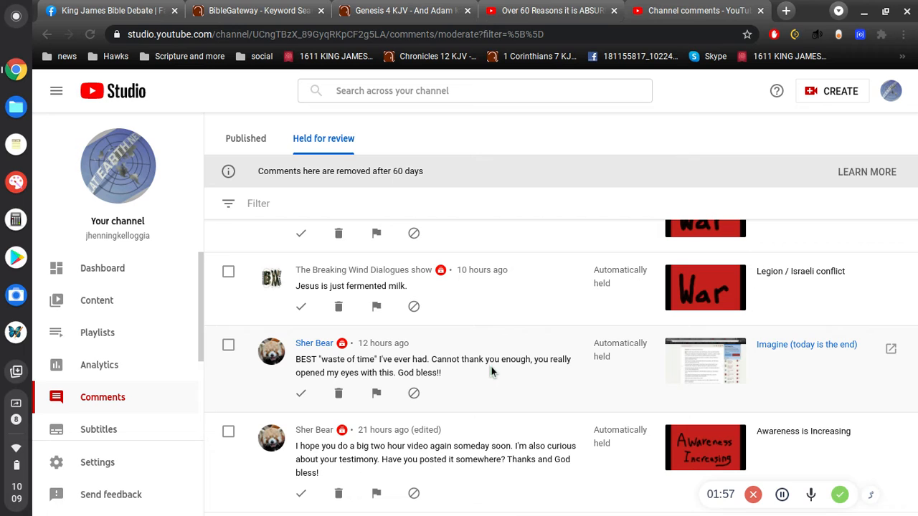
pyautogui.moveTo(810, 351)
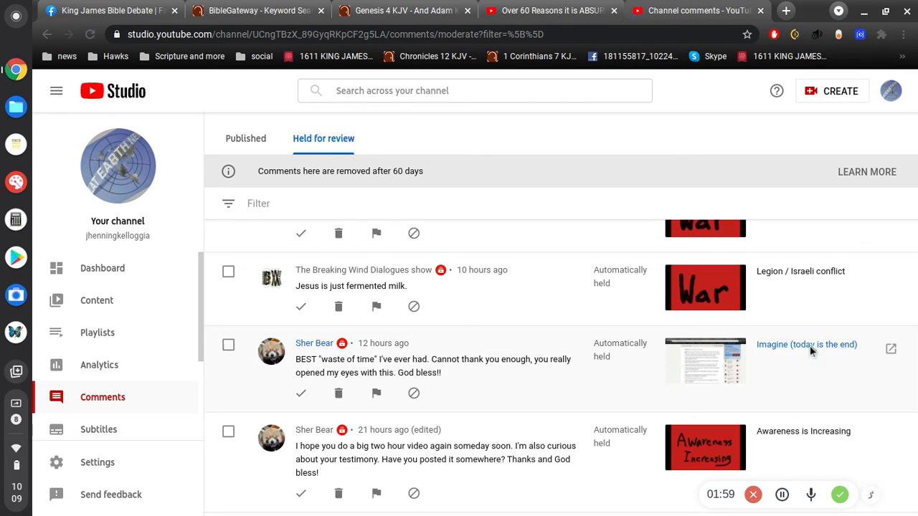
pyautogui.moveTo(810, 369)
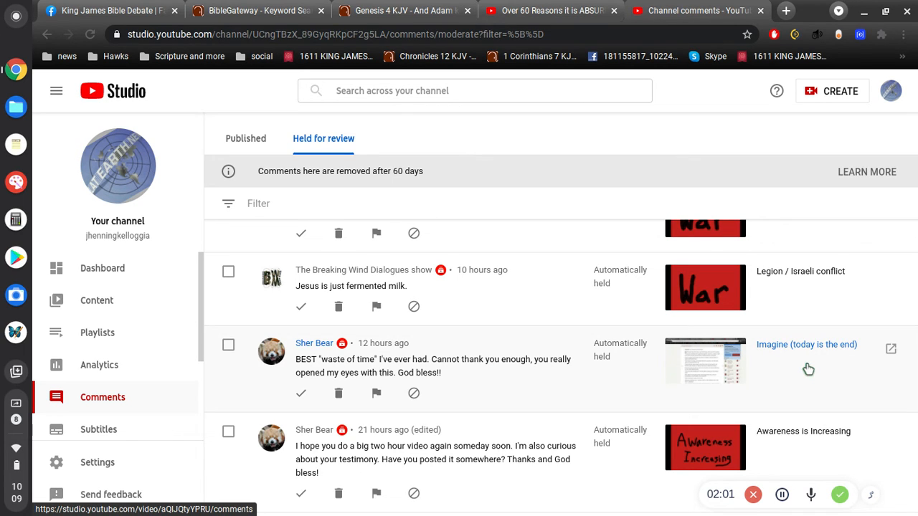
pyautogui.moveTo(459, 376)
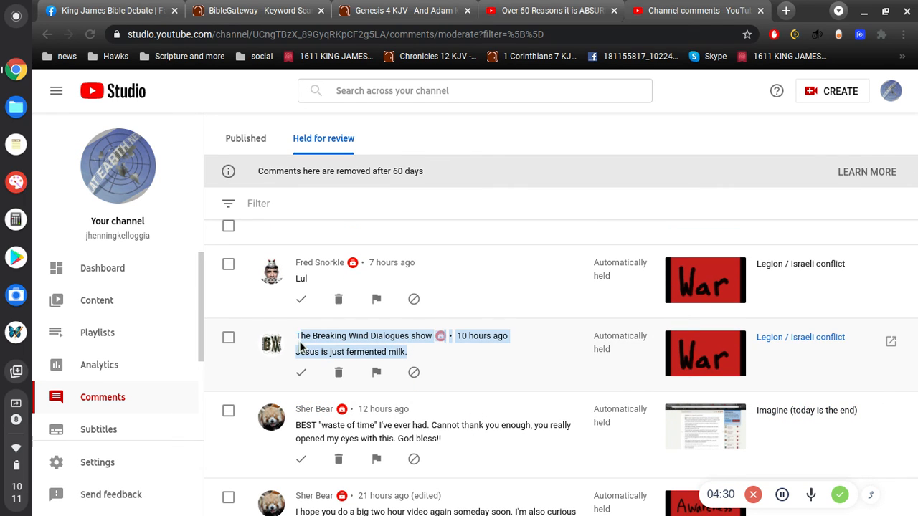
pyautogui.moveTo(433, 362)
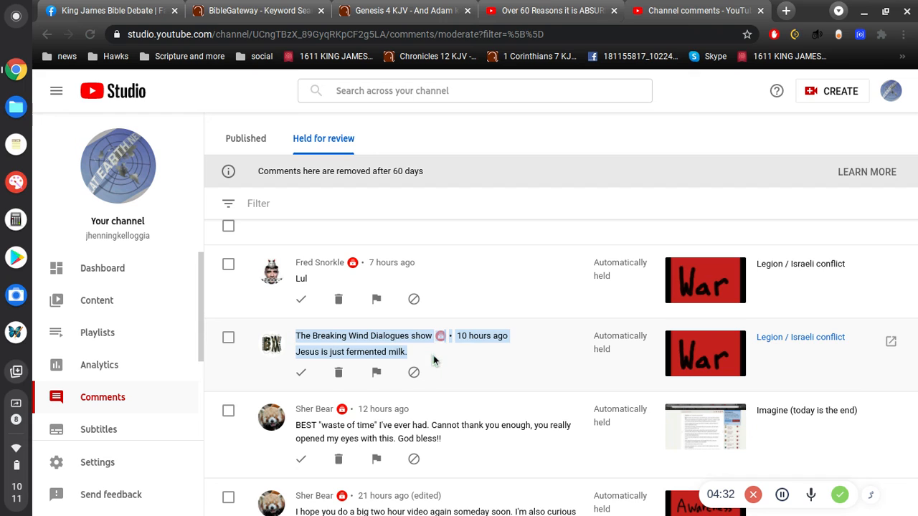
pyautogui.moveTo(410, 368)
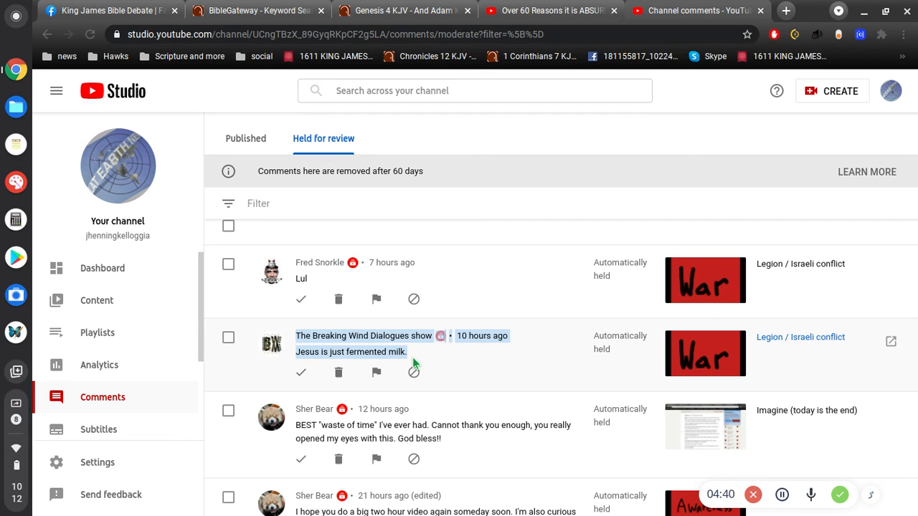
pyautogui.moveTo(347, 330)
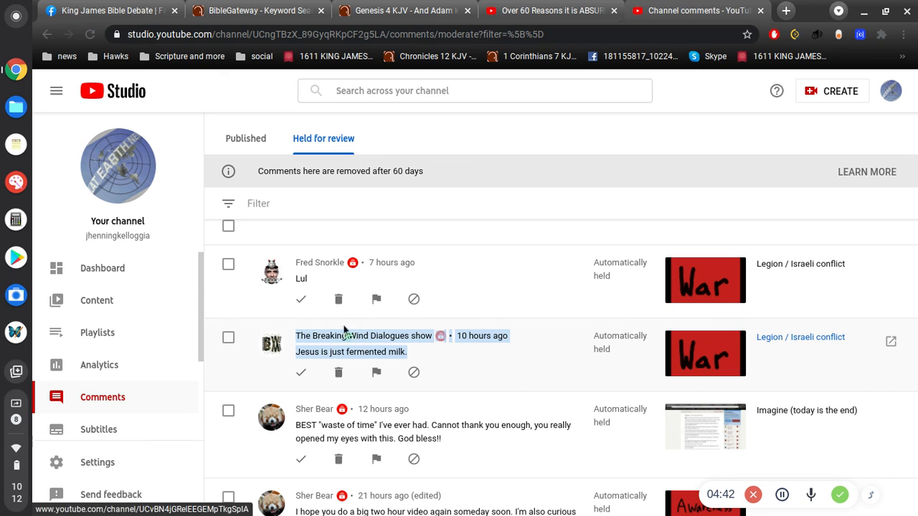
pyautogui.moveTo(330, 269)
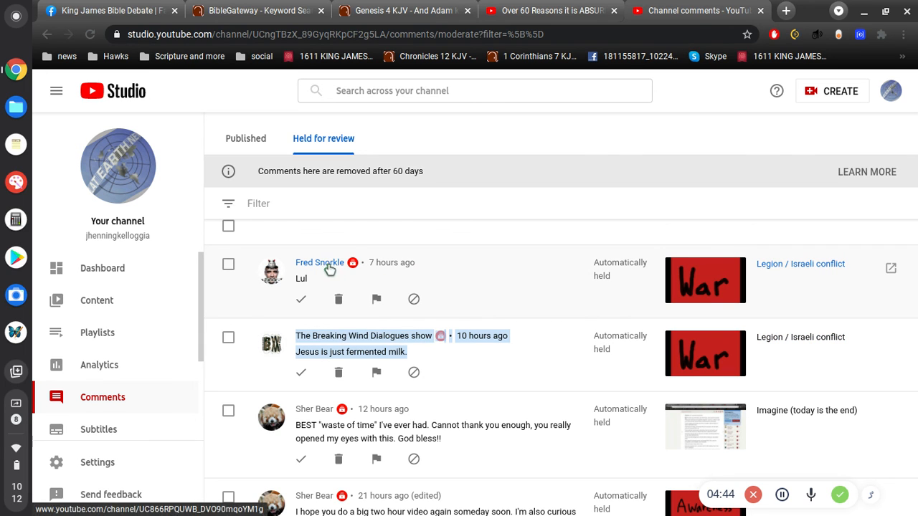
pyautogui.moveTo(710, 261)
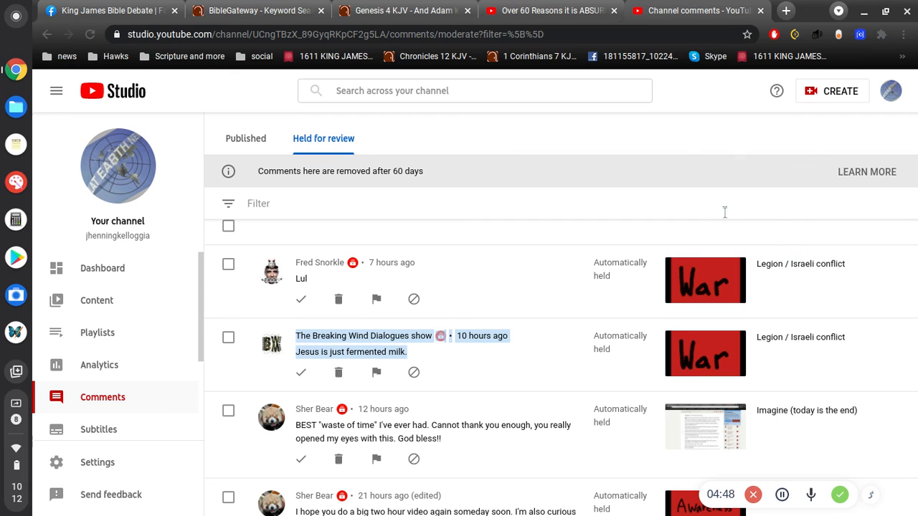
pyautogui.moveTo(405, 229)
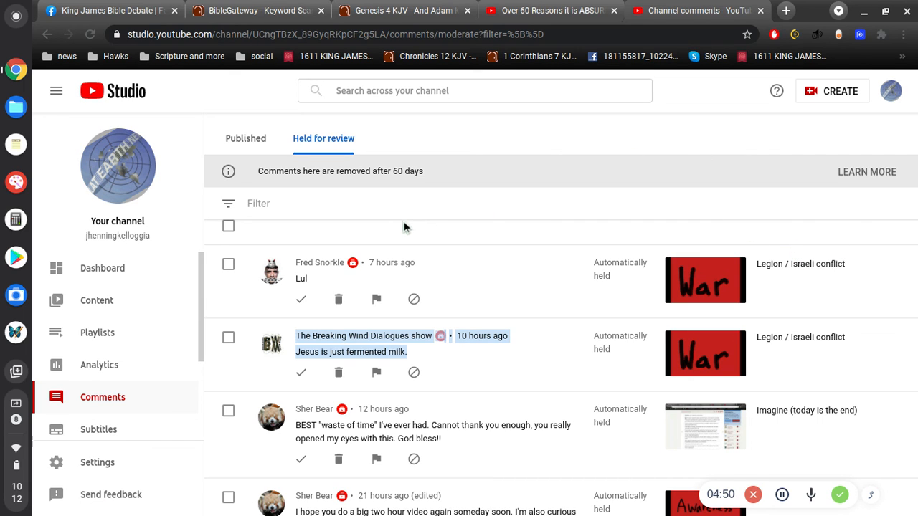
pyautogui.moveTo(553, 192)
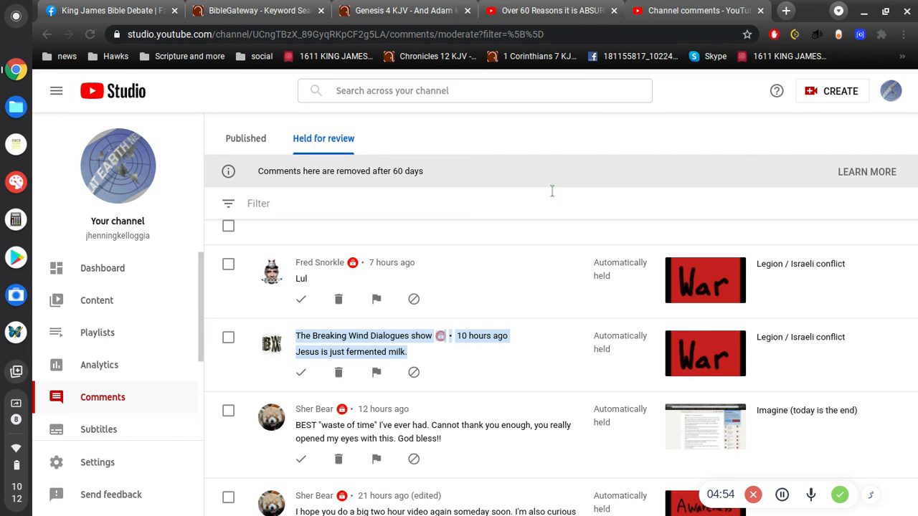
pyautogui.moveTo(548, 452)
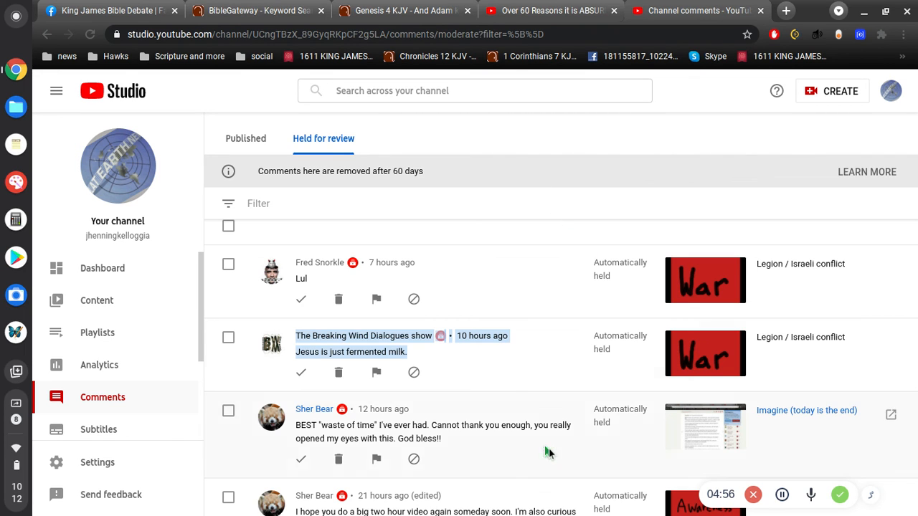
pyautogui.moveTo(601, 437)
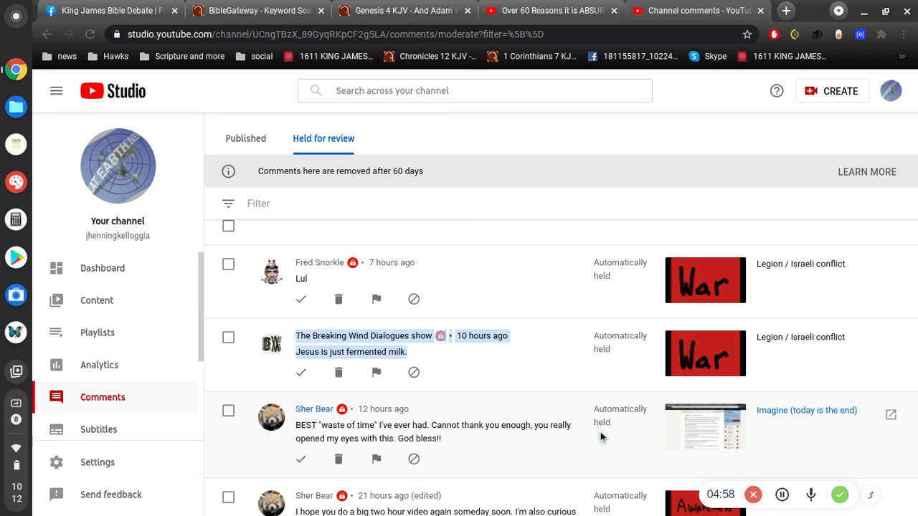